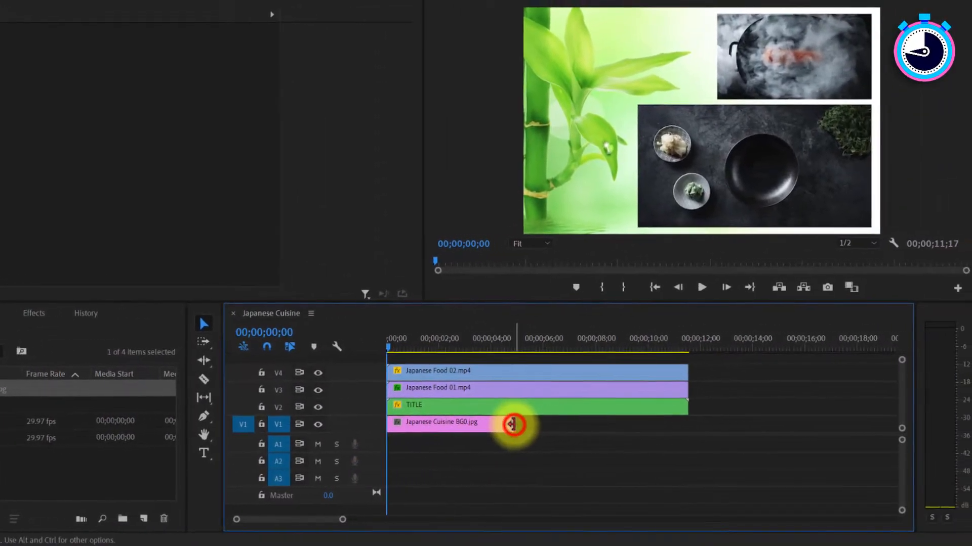
# Remove the Japanese Cuisine BG0.jpg background clip from V1
pyautogui.moveTo(514, 424); pyautogui.dragTo(676, 424)
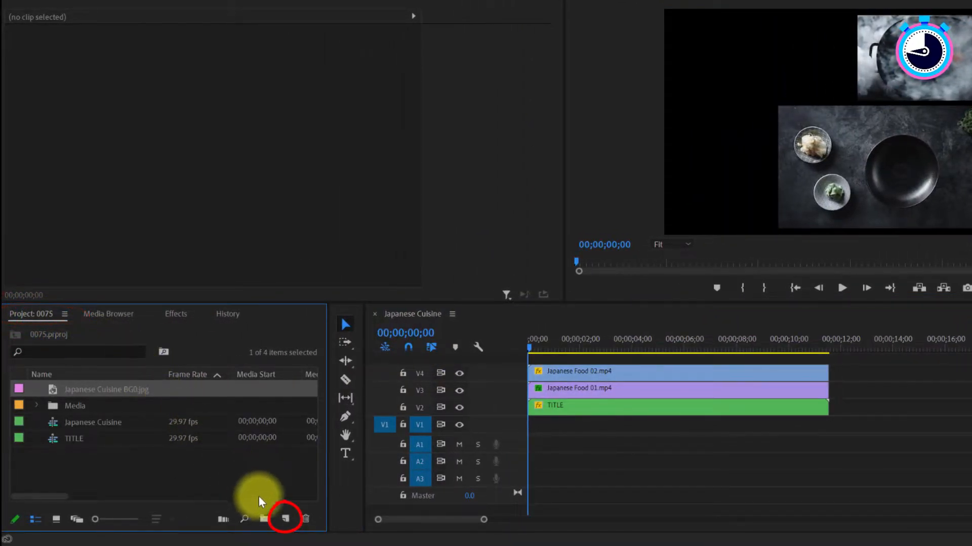
# Create a blue color matte named 'Blue' in the project bin
pyautogui.click(284, 518)
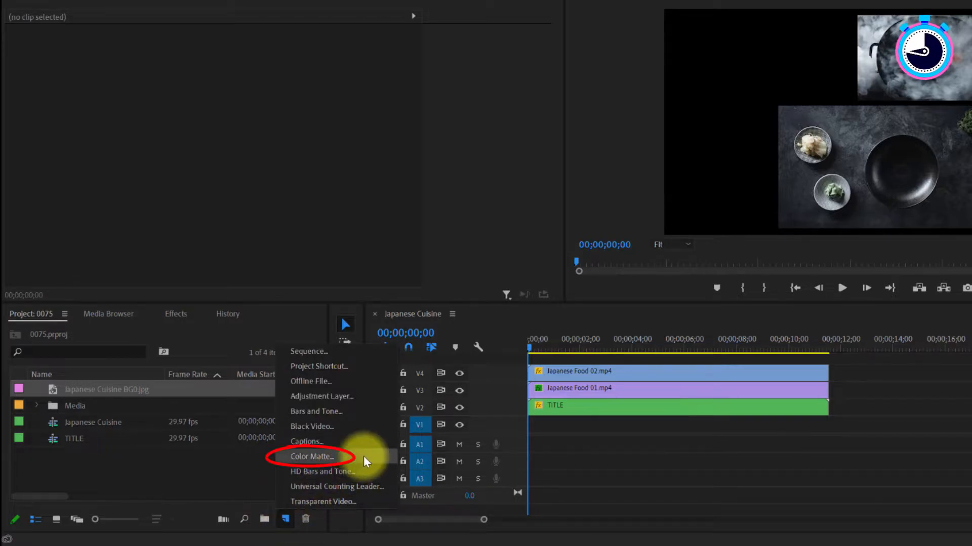
pyautogui.click(310, 456)
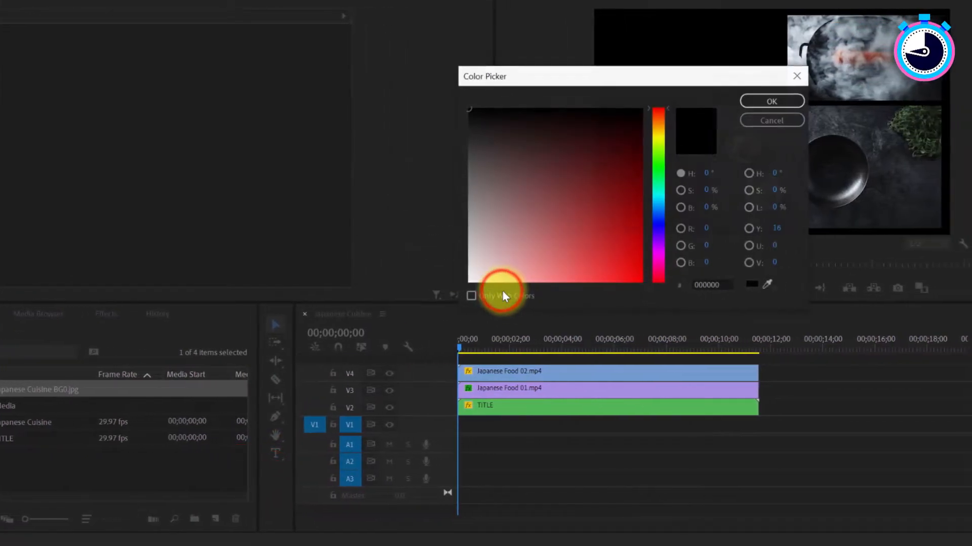
pyautogui.click(608, 221)
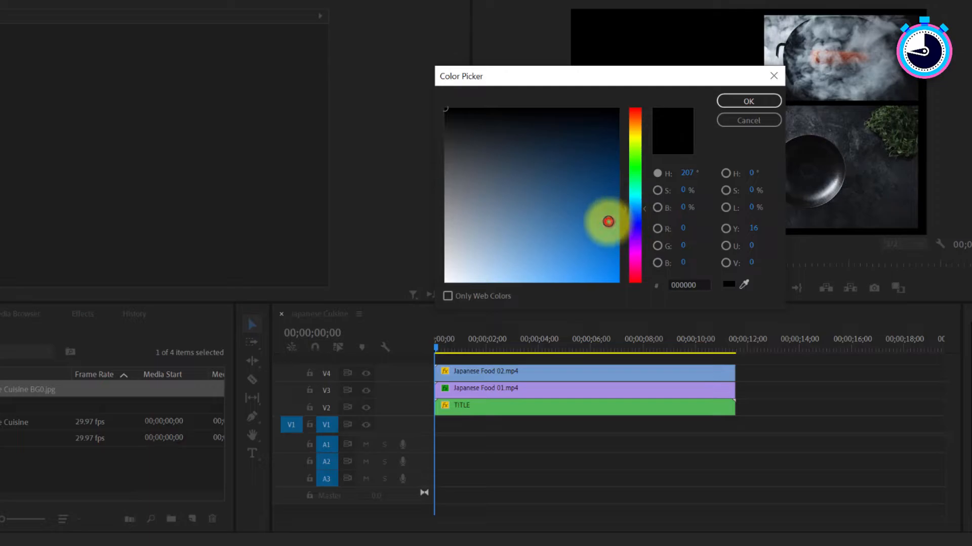
pyautogui.click(748, 100)
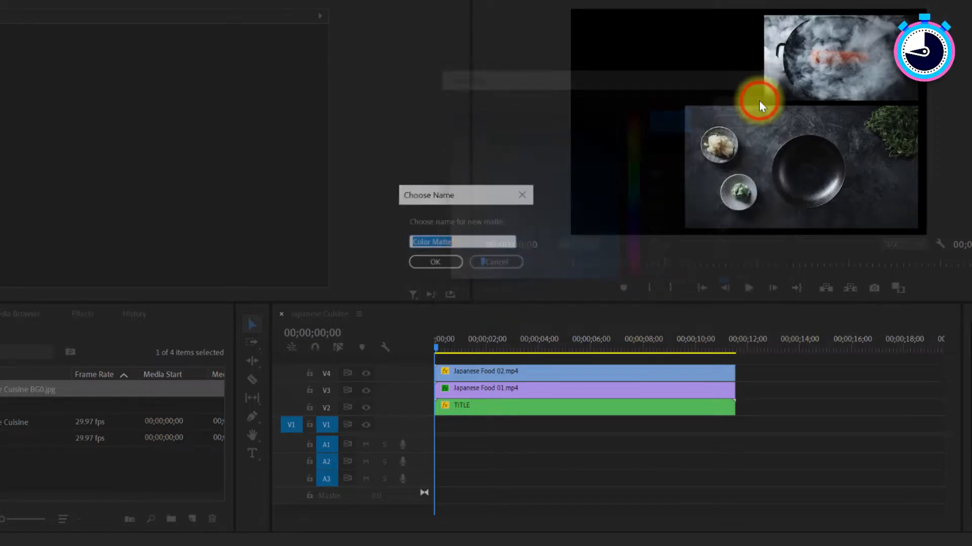
pyautogui.write('Blue')
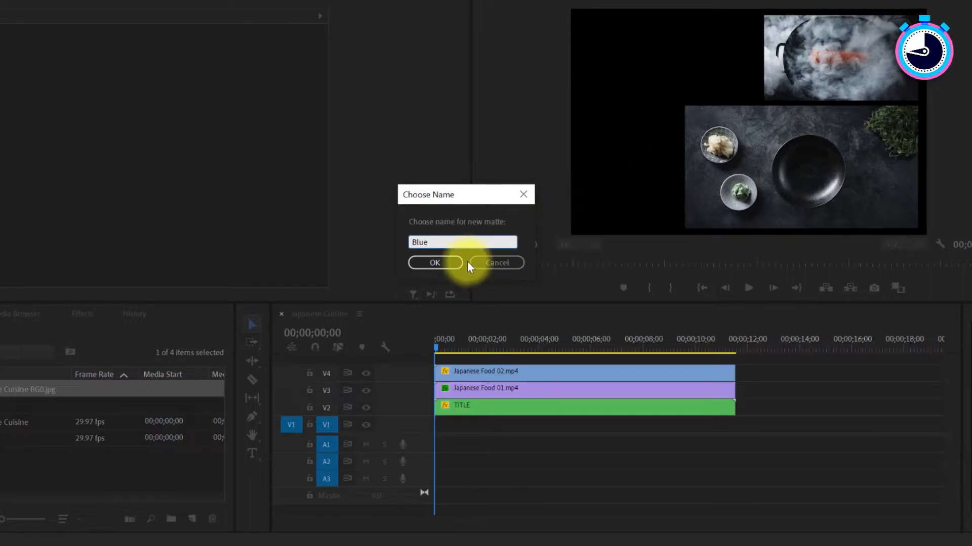
pyautogui.click(434, 263)
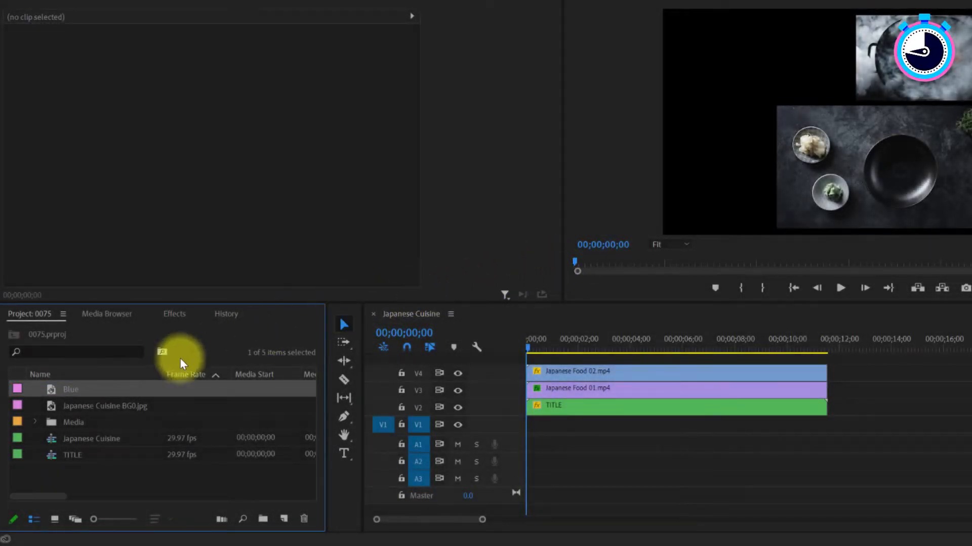
# Place the Blue matte on V1 beneath the clips and change its color to magenta
pyautogui.moveTo(71, 390); pyautogui.dragTo(561, 424)
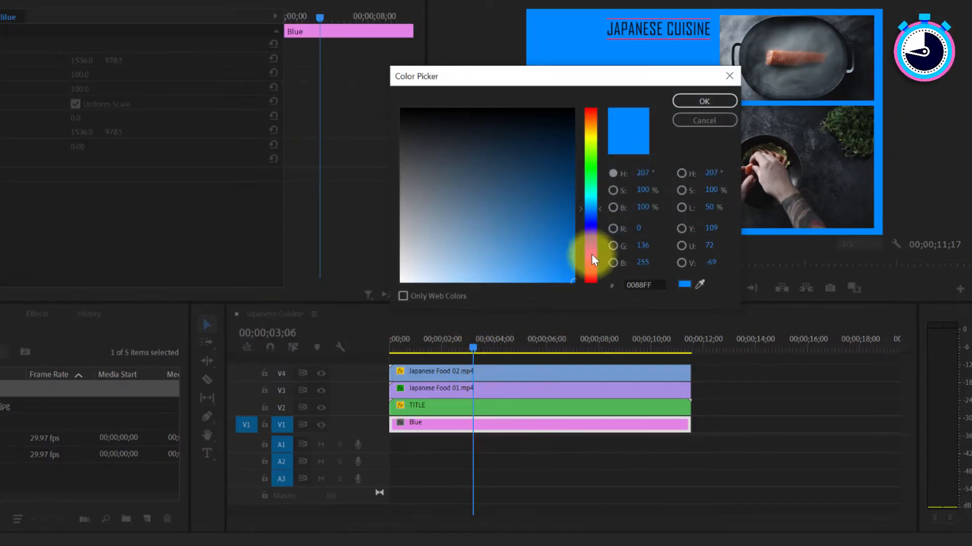
pyautogui.click(703, 101)
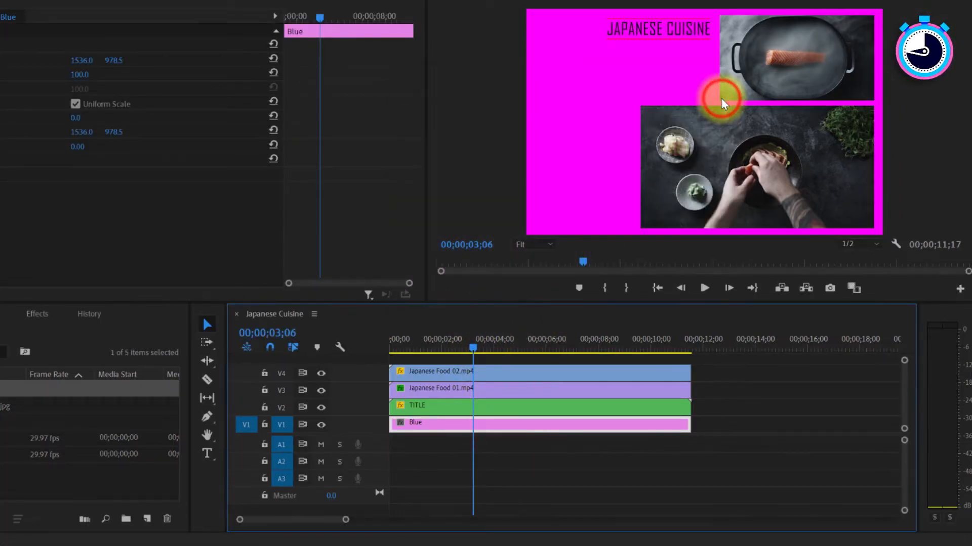